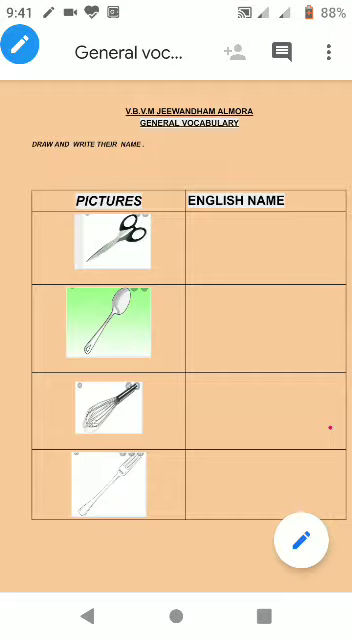
- Draw a red stroke in the English-name cell beside the scissors picture with the pen tool
left_click_drag(208, 256, 288, 256)
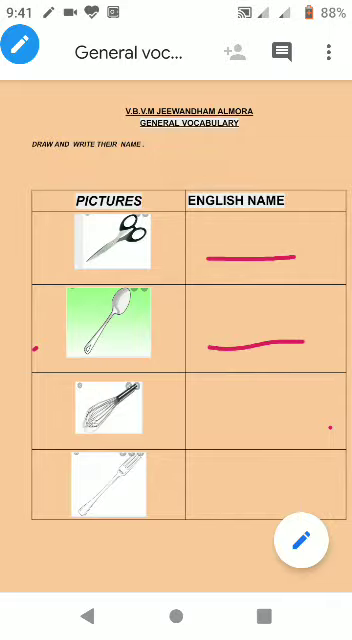
left_click(20, 50)
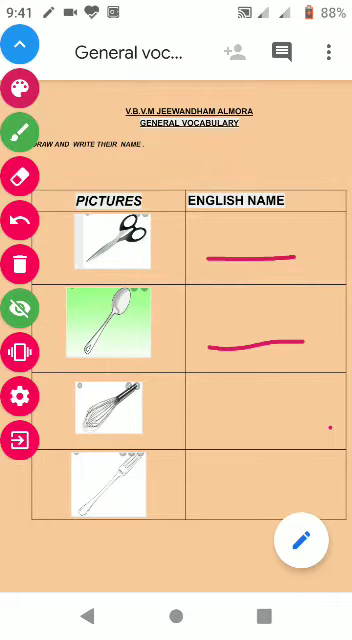
- Scroll down the worksheet to check the English-name boxes are blank again
scroll("down", 3)
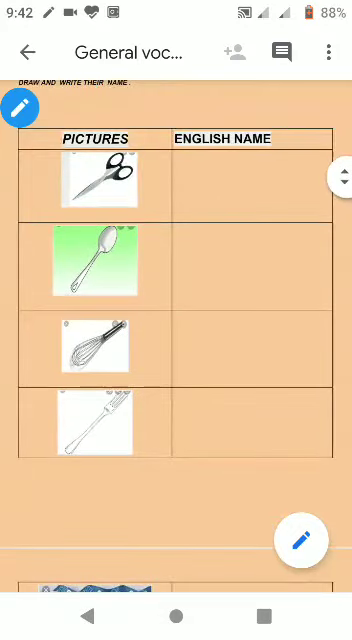
scroll("down", 3)
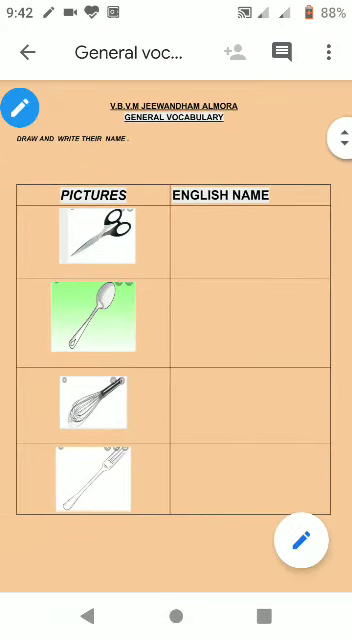